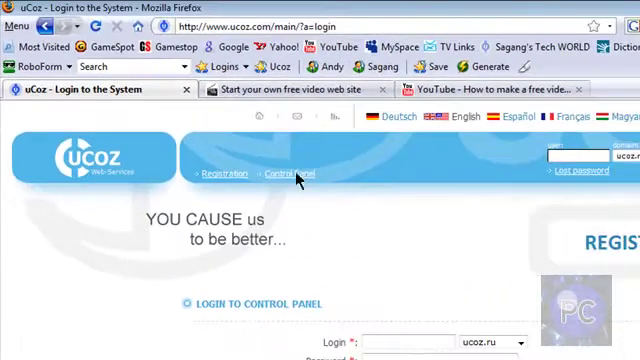
mouse_move(216, 58)
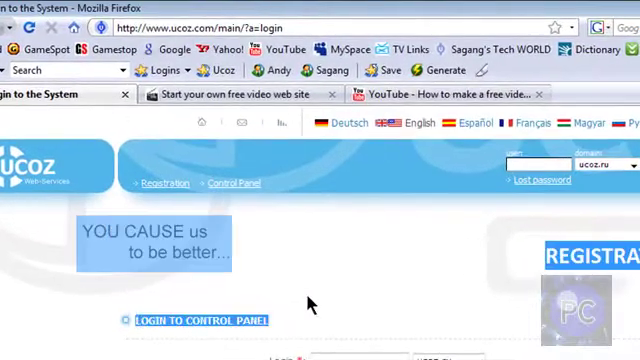
- Start registration with site address 'sagangw', full name 'were wolf', plus password, e-mail, country, birth date and gender
left_click(584, 256)
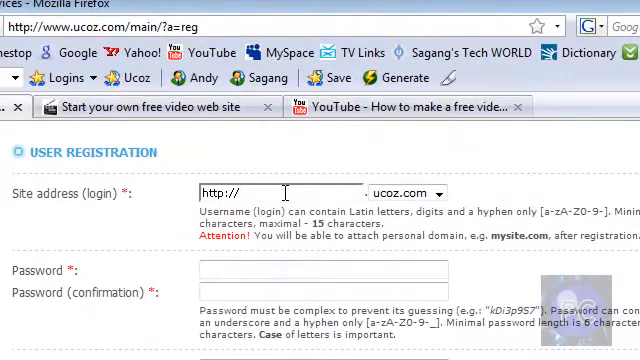
type("sagangwee")
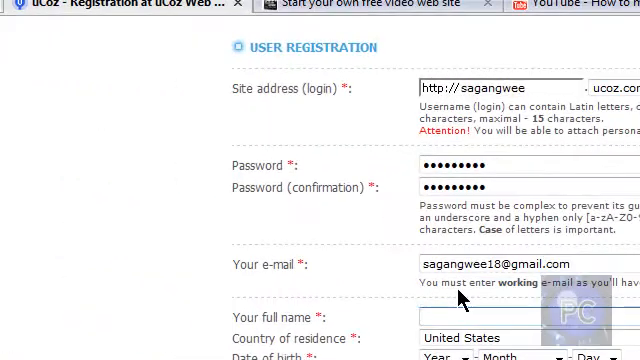
type("were")
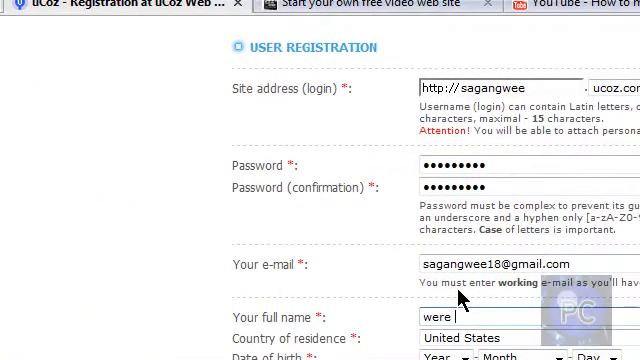
type("wolf")
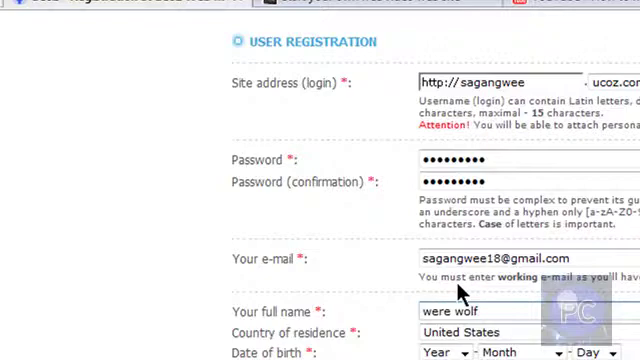
scroll("down", 3)
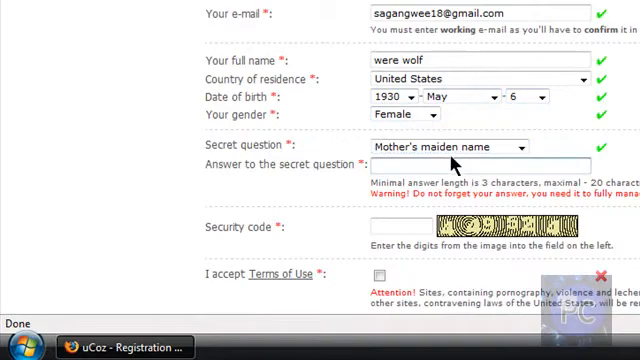
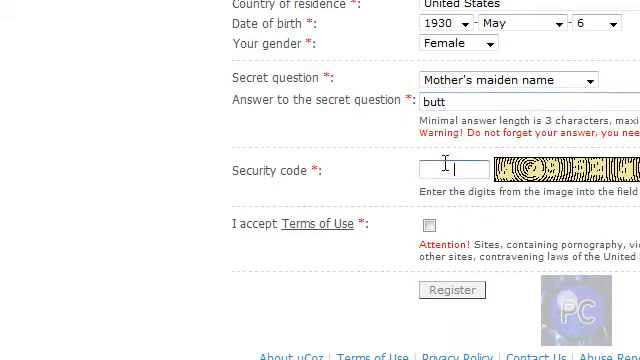
scroll("down", 3)
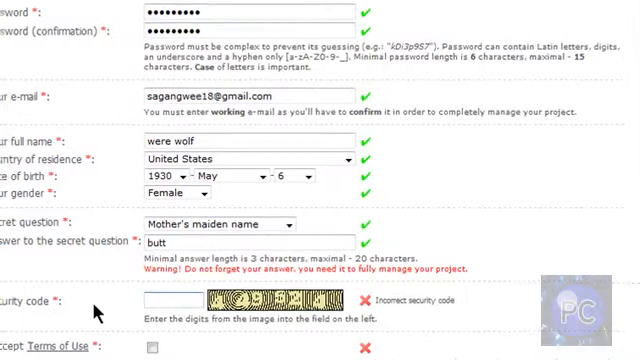
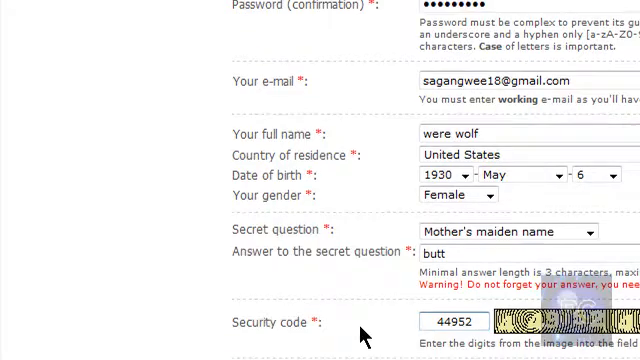
scroll("down", 3)
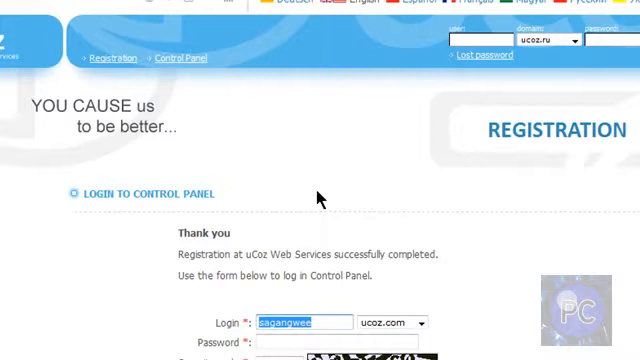
- Enter the new site login, ucoz.com domain and password in the top login bar
scroll("down", 3)
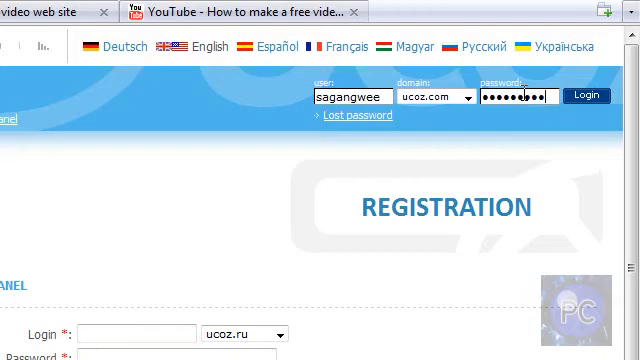
- Sign in from the top bar and reach the control panel's first-login wizard
left_click(588, 96)
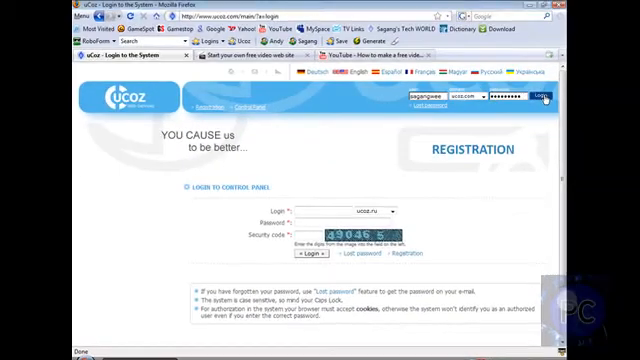
left_click(536, 96)
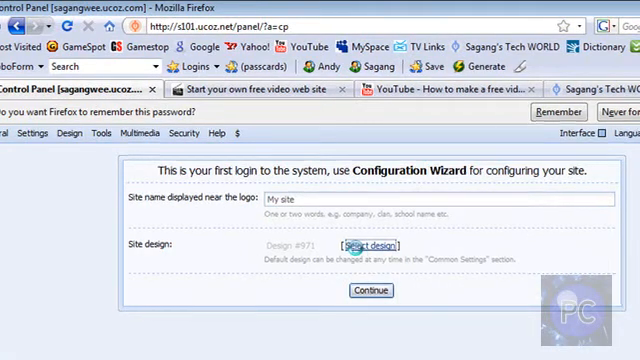
- Choose a ready-made design from the Rendered designs gallery and confirm it
left_click(364, 244)
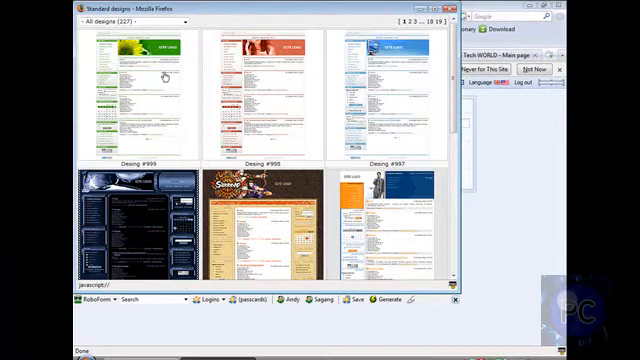
scroll("down", 3)
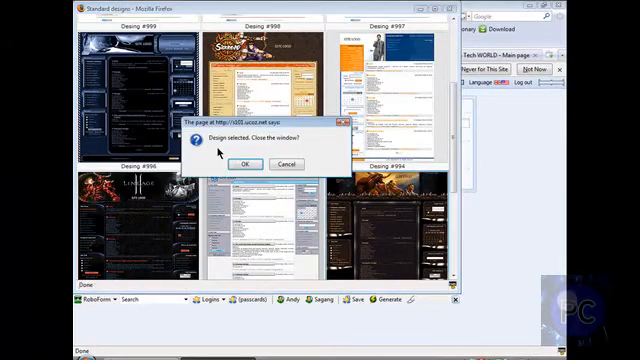
left_click(244, 164)
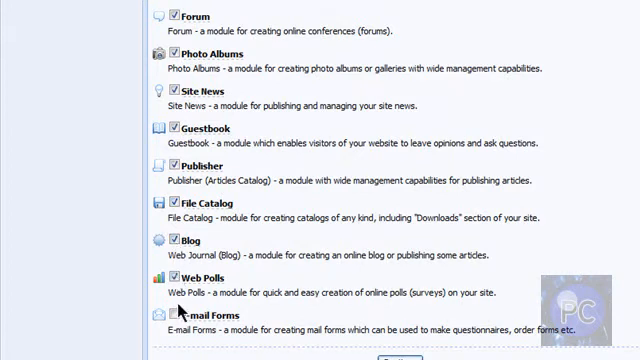
- Tick Forum, Photo Albums, Site News, Guestbook, Publisher, File Catalog, Blog and Web Polls modules
scroll("down", 3)
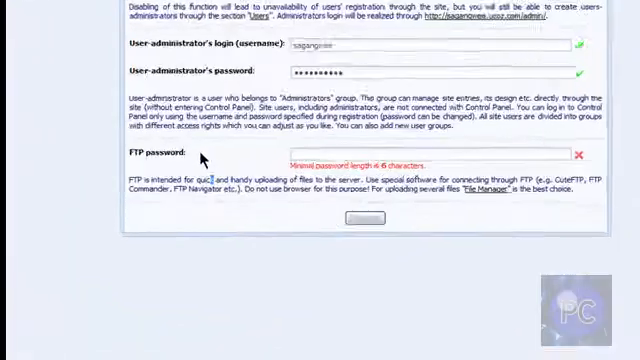
- Enter administrator login, password and a six-character FTP password, then continue
scroll("down", 3)
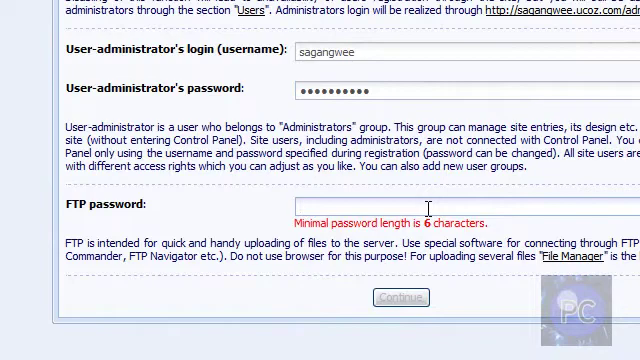
type("••••••")
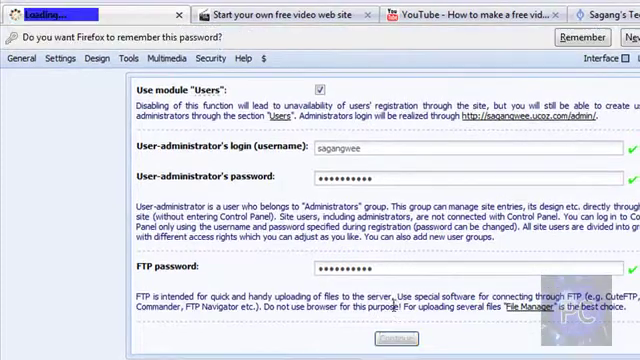
left_click(390, 340)
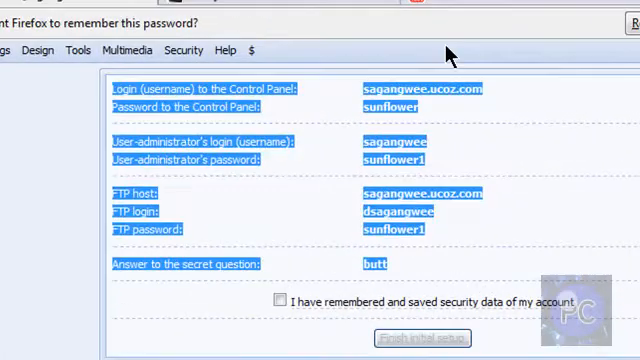
- Confirm 'I have remembered and saved security data of my account'
left_click(280, 300)
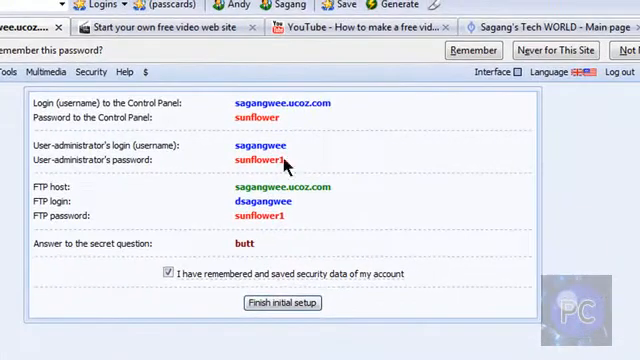
mouse_move(376, 258)
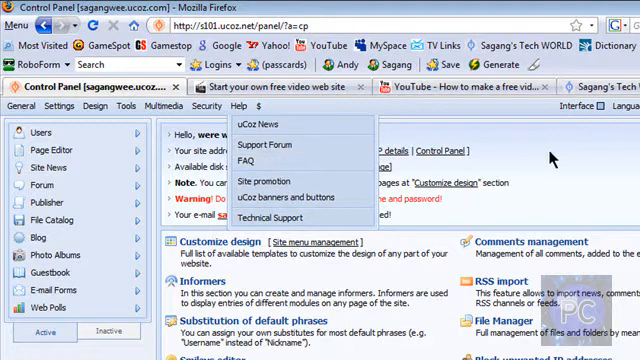
- Finish initial setup and dismiss the Help dropdown in the control panel
left_click(234, 108)
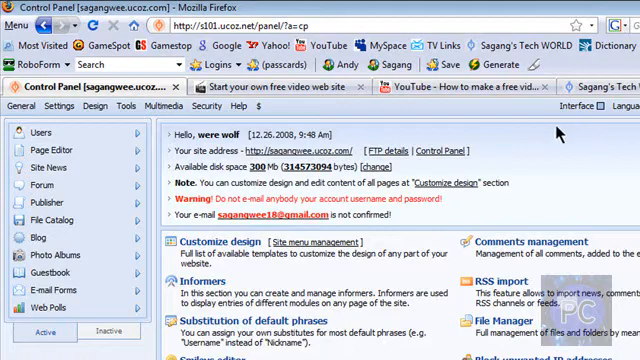
mouse_move(36, 154)
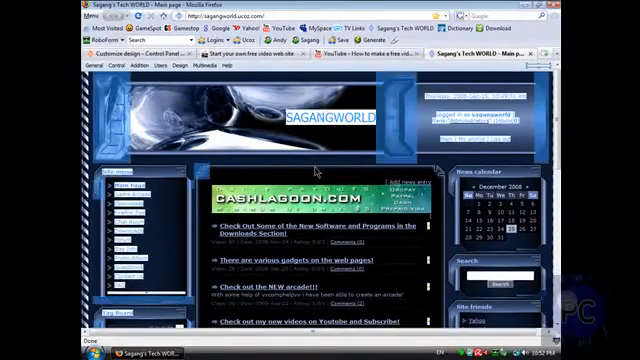
- Scroll through the news posts on the finished Sagang's Tech World homepage
scroll("down", 3)
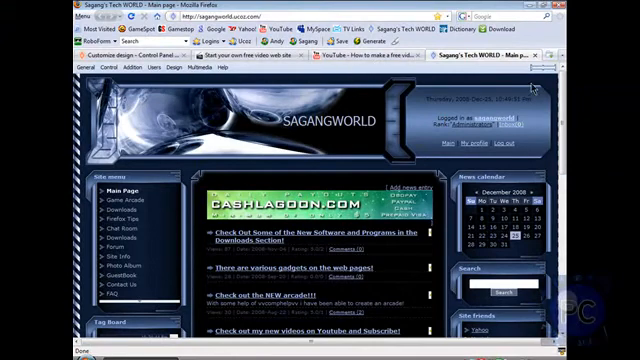
scroll("down", 3)
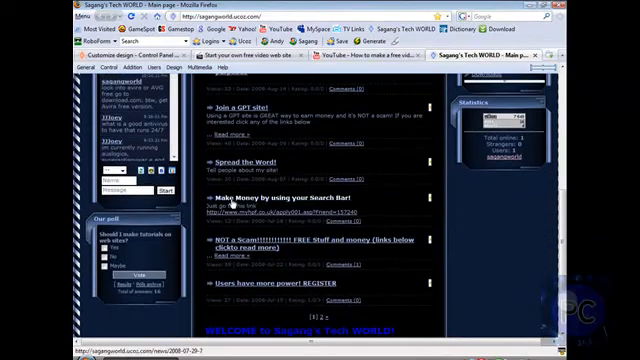